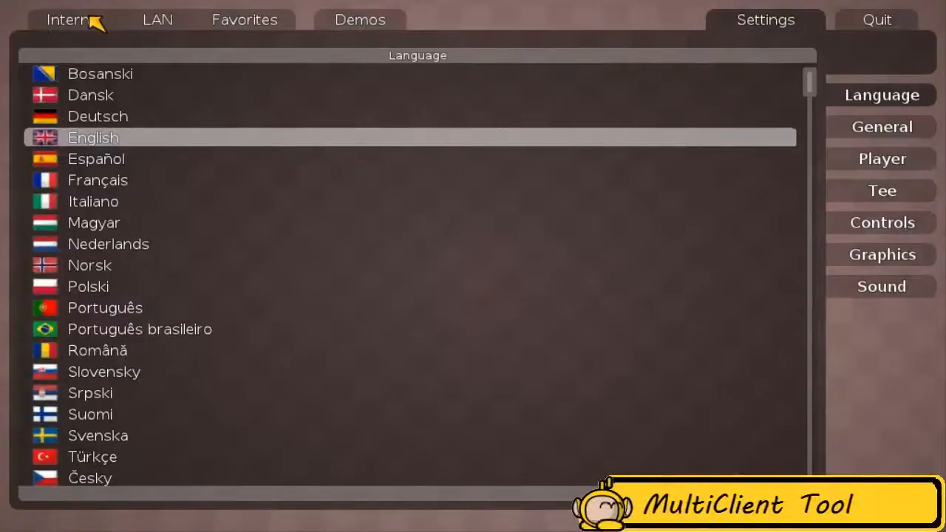
Filter the Internet server list with quick search 'dm' and join a DM server
{"action": "left_click", "coordinate": [74, 19]}
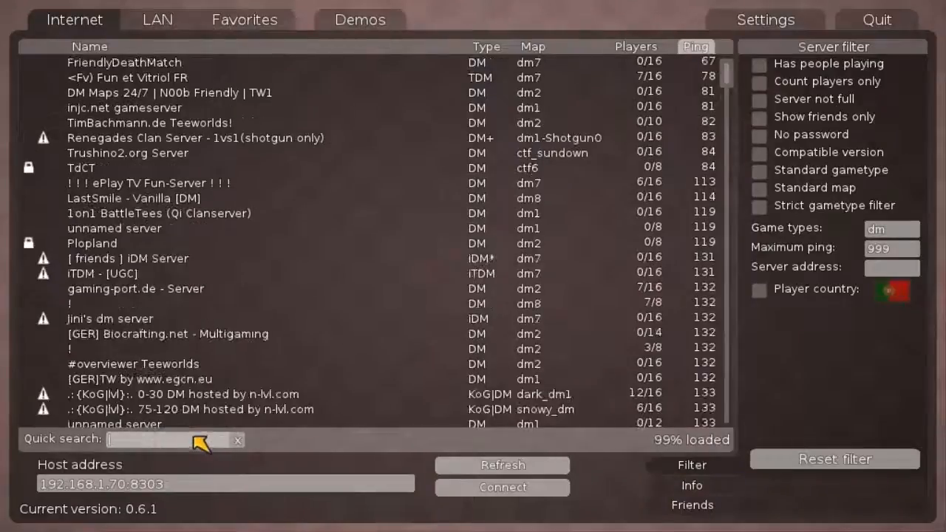
{"action": "type", "text": "d"}
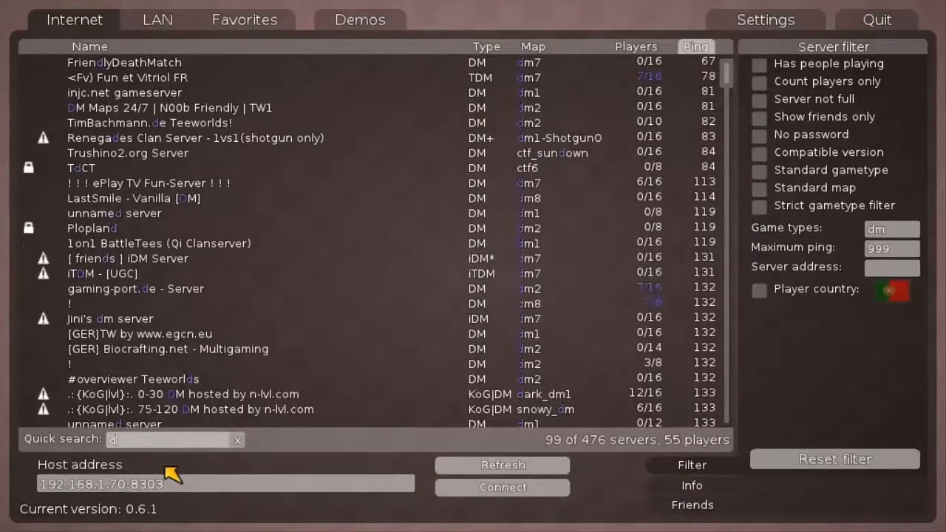
{"action": "type", "text": "m"}
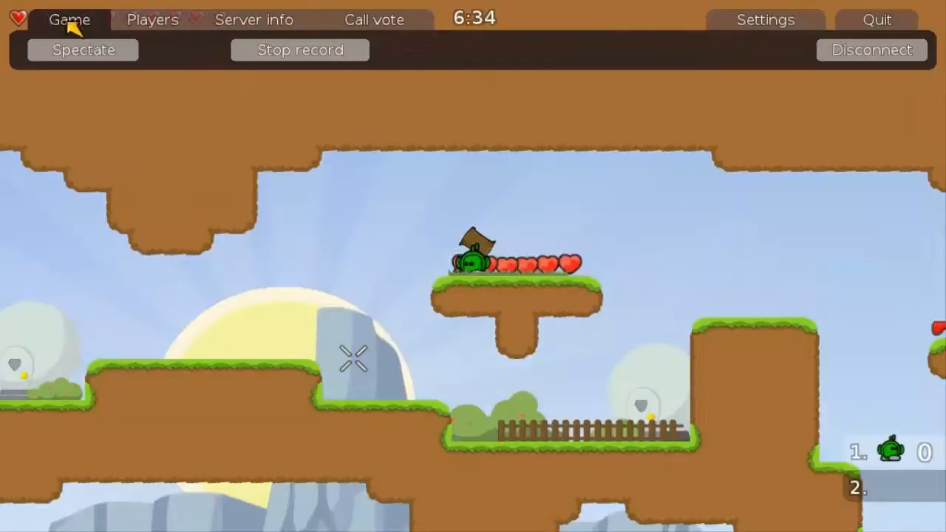
View the Server info page showing address 178.32.57.57:8303
{"action": "left_click", "coordinate": [254, 19]}
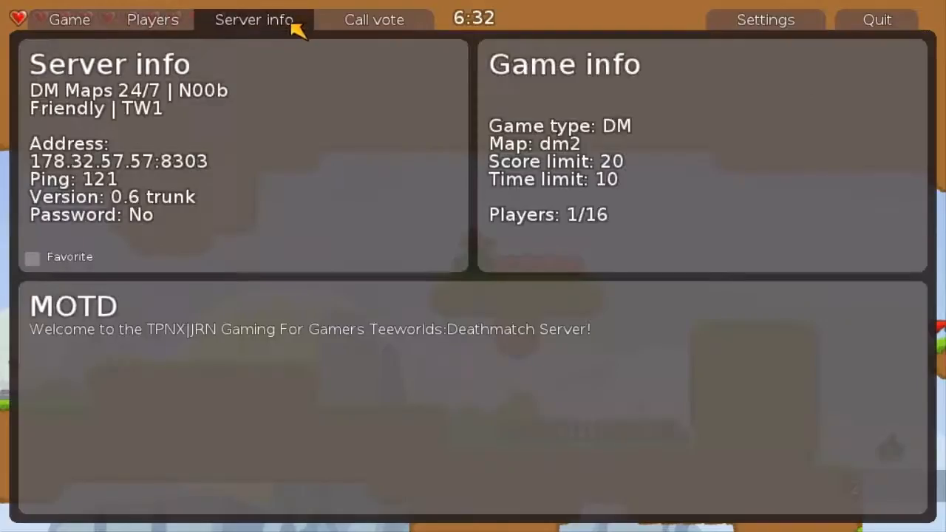
{"action": "mouse_move", "coordinate": [111, 162]}
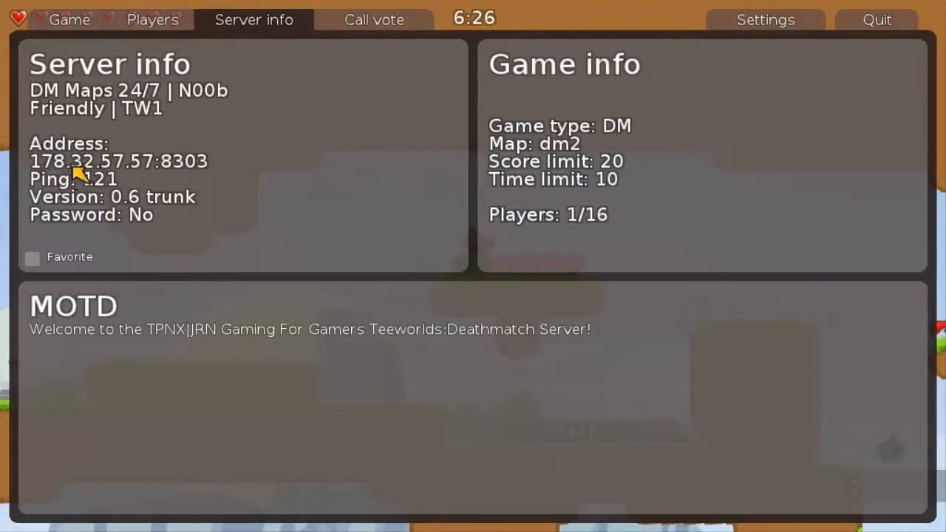
{"action": "mouse_move", "coordinate": [47, 177]}
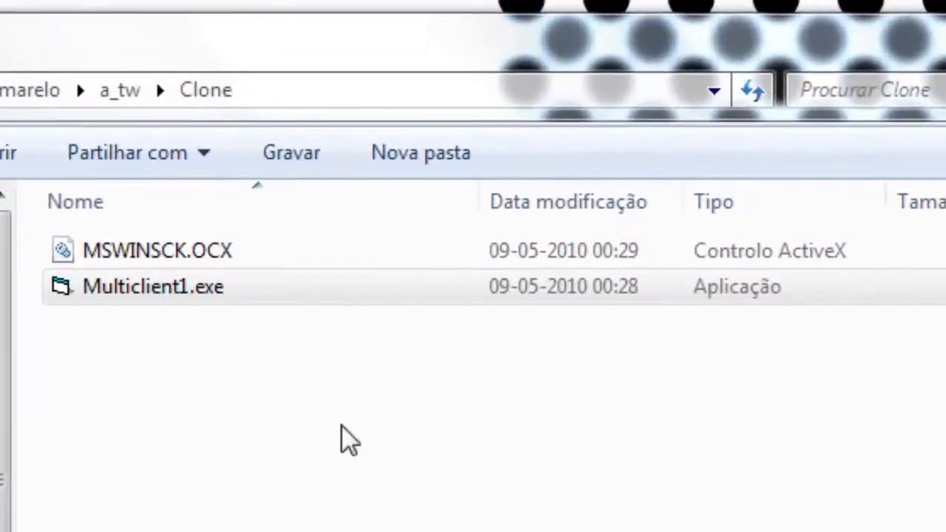
Run Multiclient1.exe from the Clone folder as administrator
{"action": "left_click", "coordinate": [154, 286]}
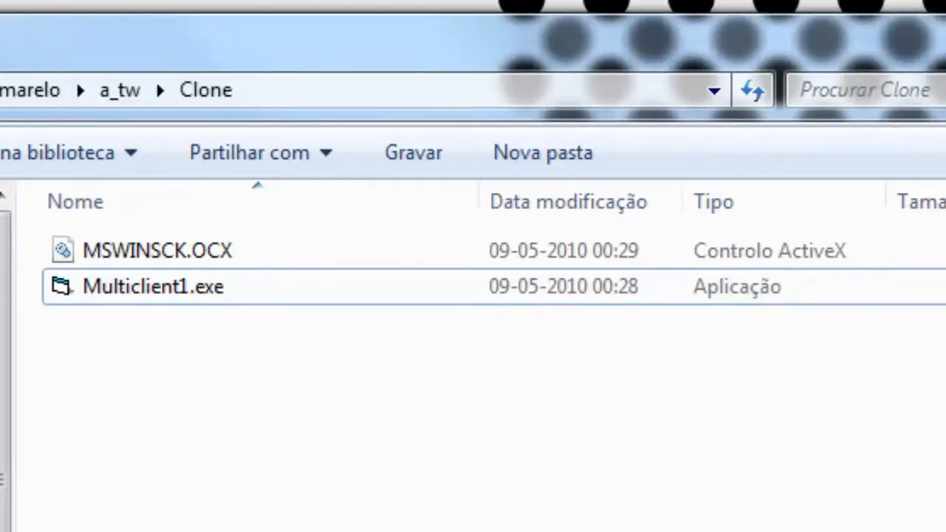
{"action": "mouse_move", "coordinate": [502, 446]}
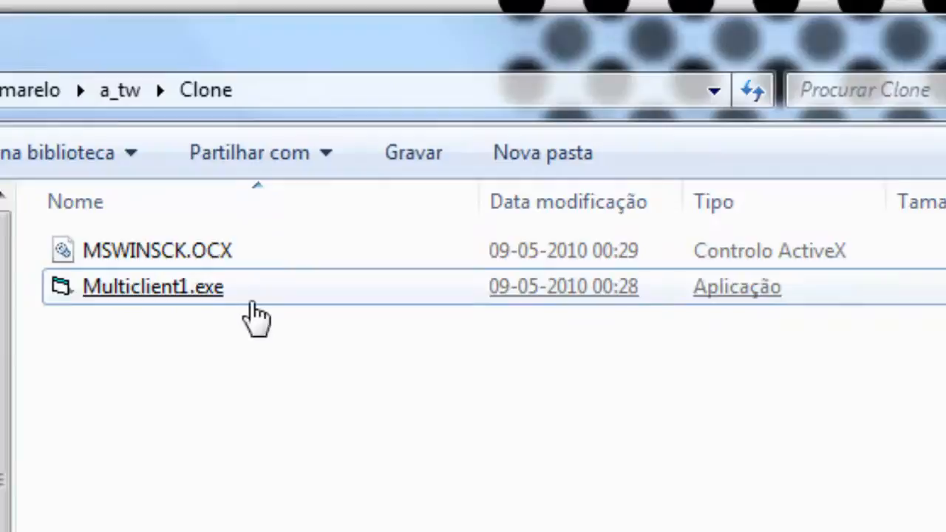
{"action": "right_click", "coordinate": [154, 286]}
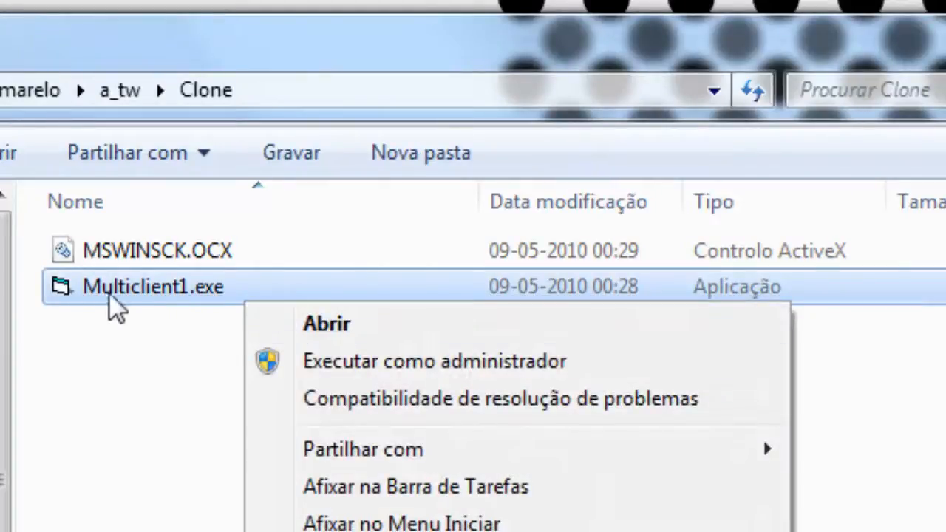
{"action": "mouse_move", "coordinate": [303, 377]}
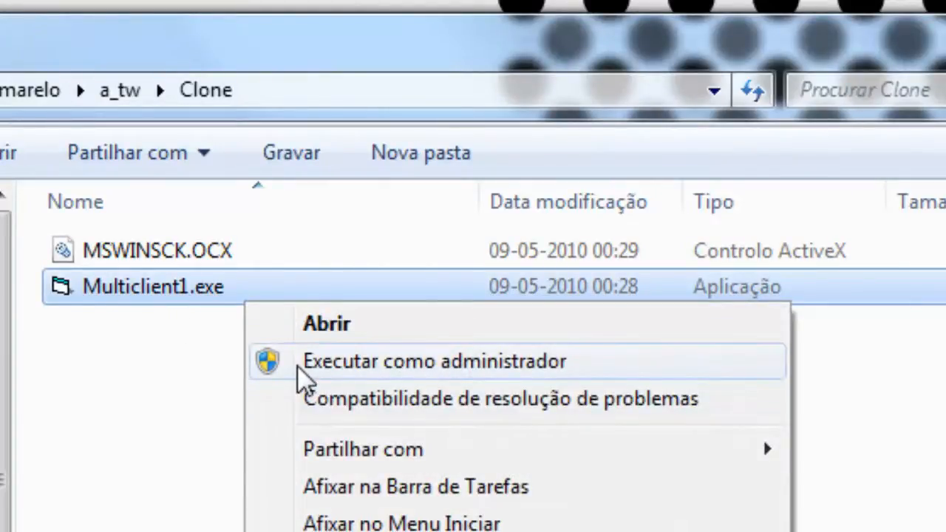
{"action": "left_click", "coordinate": [436, 360]}
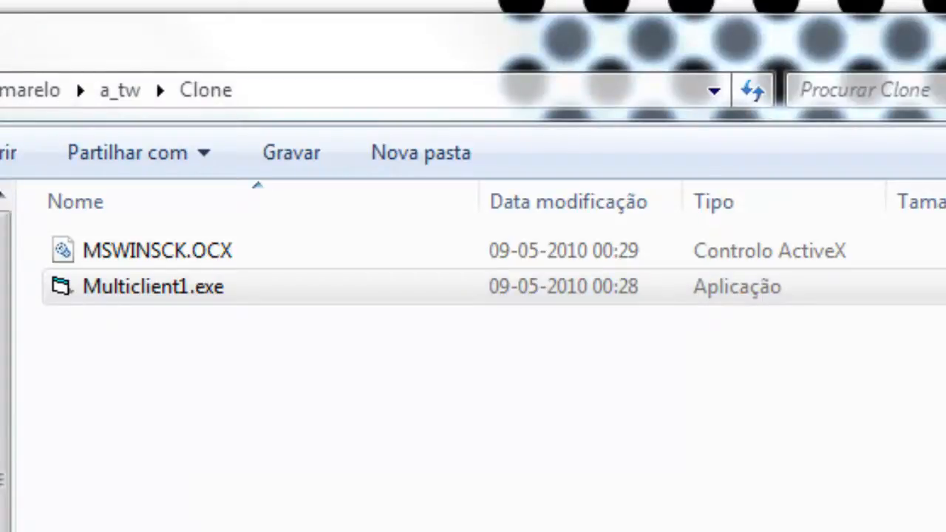
{"action": "double_click", "coordinate": [154, 287]}
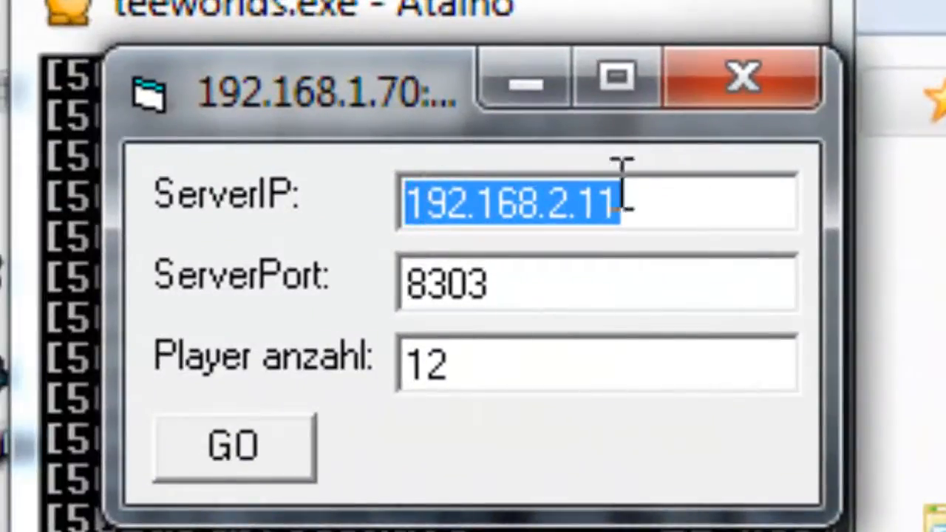
{"action": "mouse_move", "coordinate": [647, 207]}
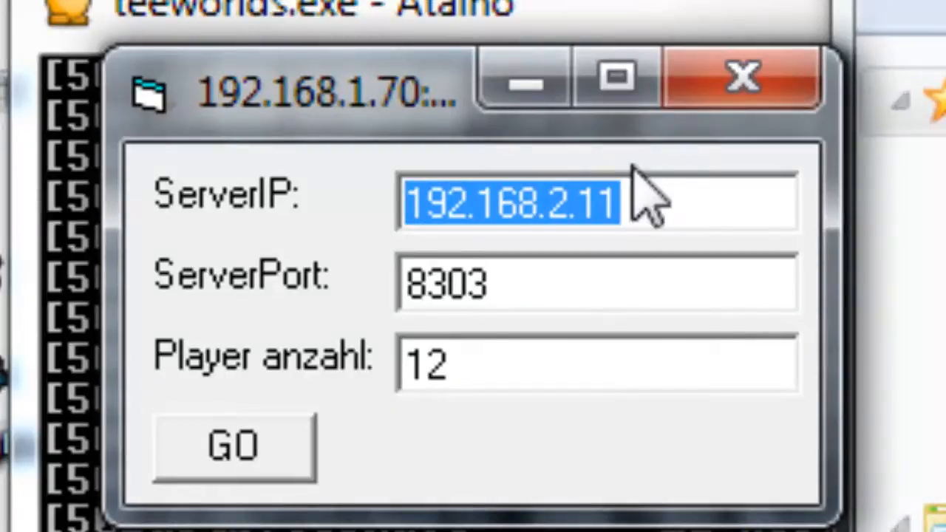
Set ServerIP to 178.32.57.57 from Notepad, keep port 8303 and 12 players, and start the proxy
{"action": "left_click", "coordinate": [502, 283]}
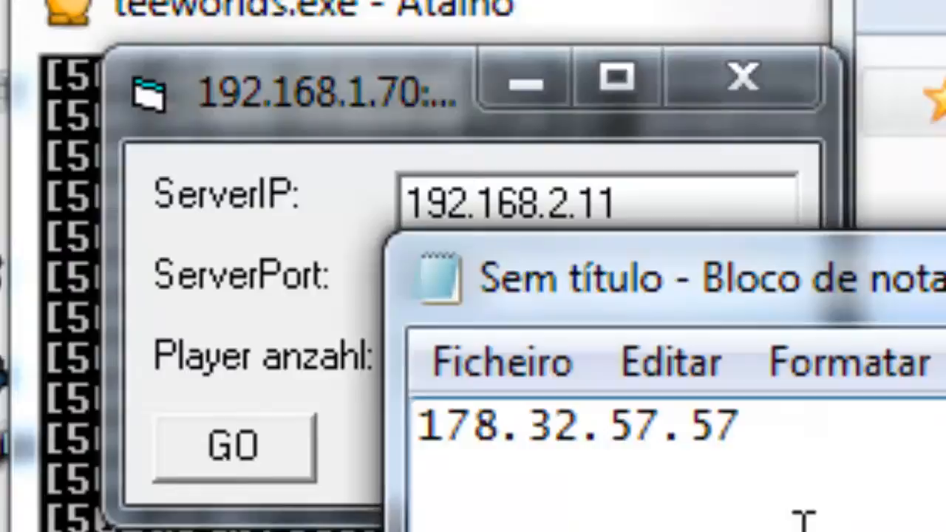
{"action": "left_click", "coordinate": [310, 96]}
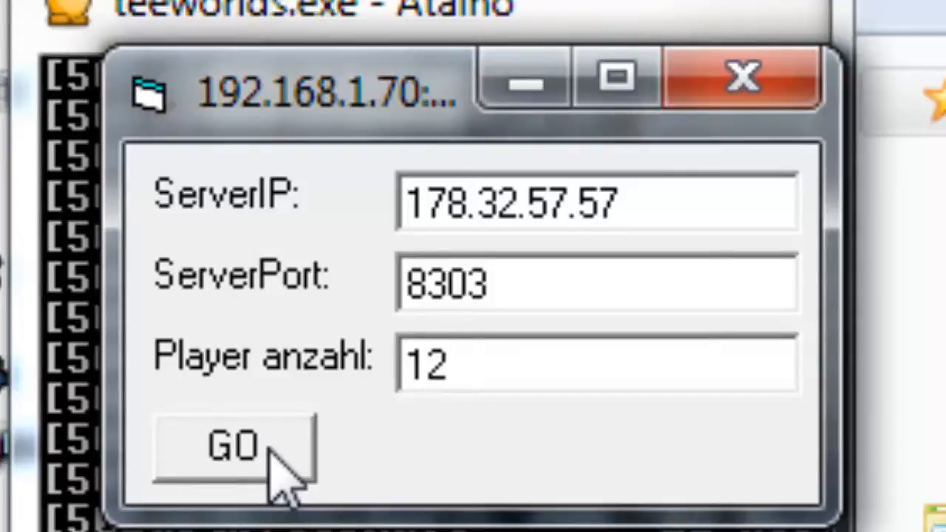
{"action": "left_click", "coordinate": [234, 444]}
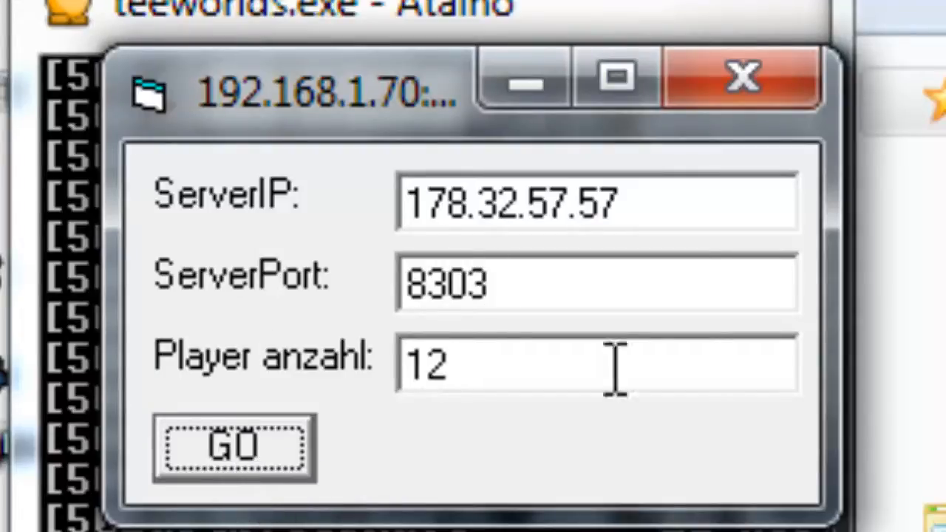
{"action": "mouse_move", "coordinate": [510, 450]}
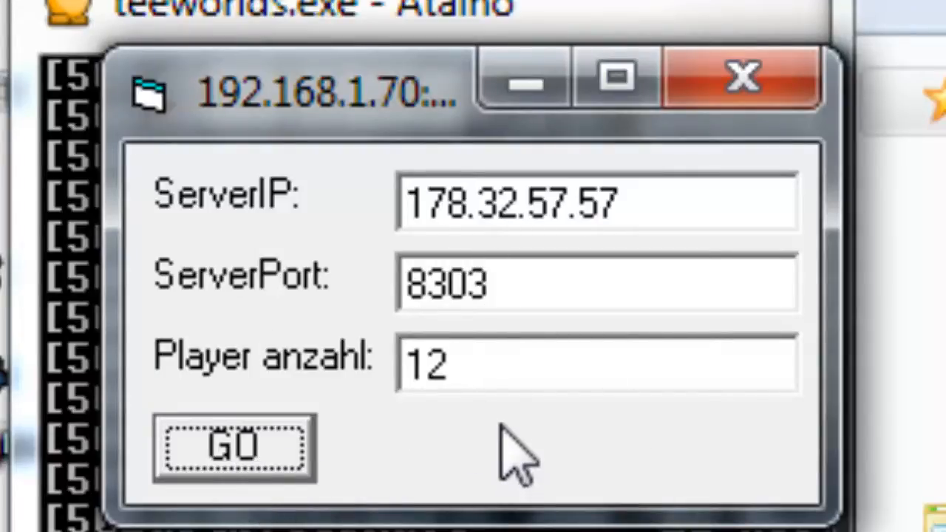
{"action": "mouse_move", "coordinate": [518, 443]}
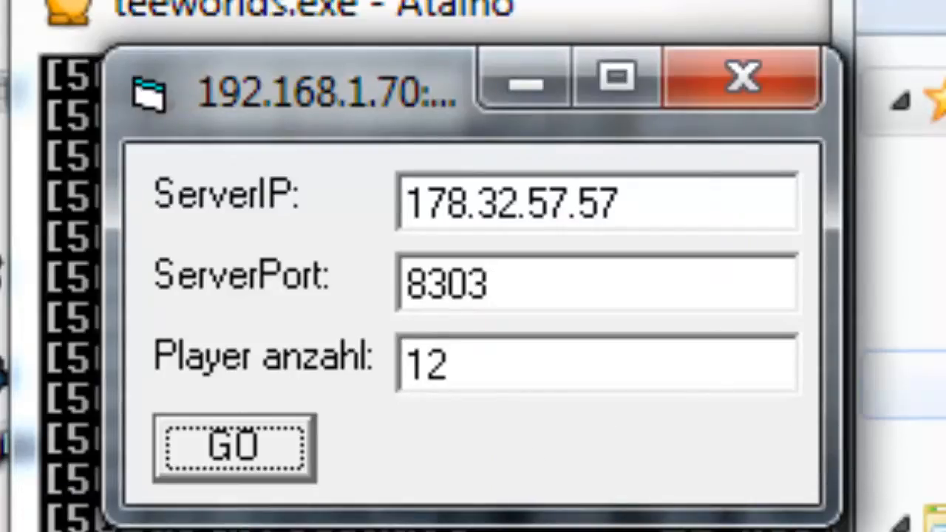
{"action": "left_click", "coordinate": [234, 446]}
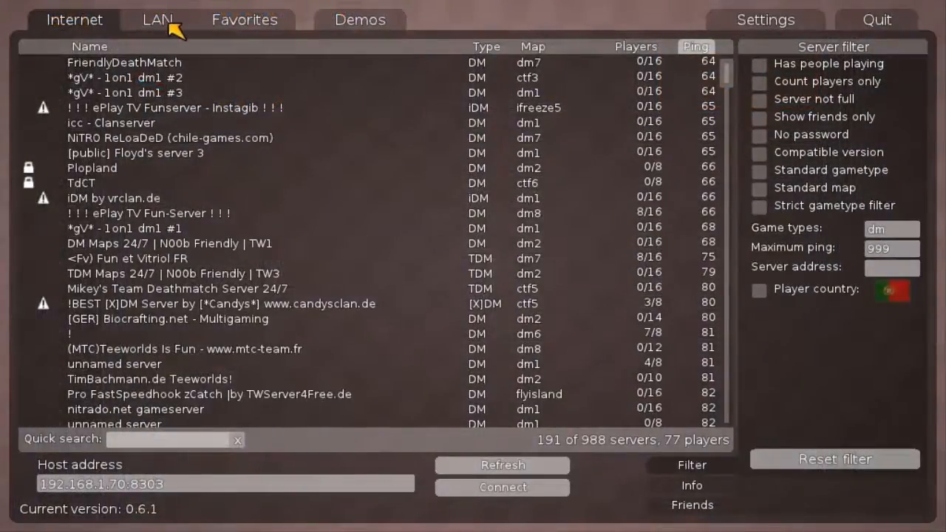
Join the proxied DM Maps 24/7 server from the LAN list at 192.168.1.70:8303
{"action": "left_click", "coordinate": [157, 19]}
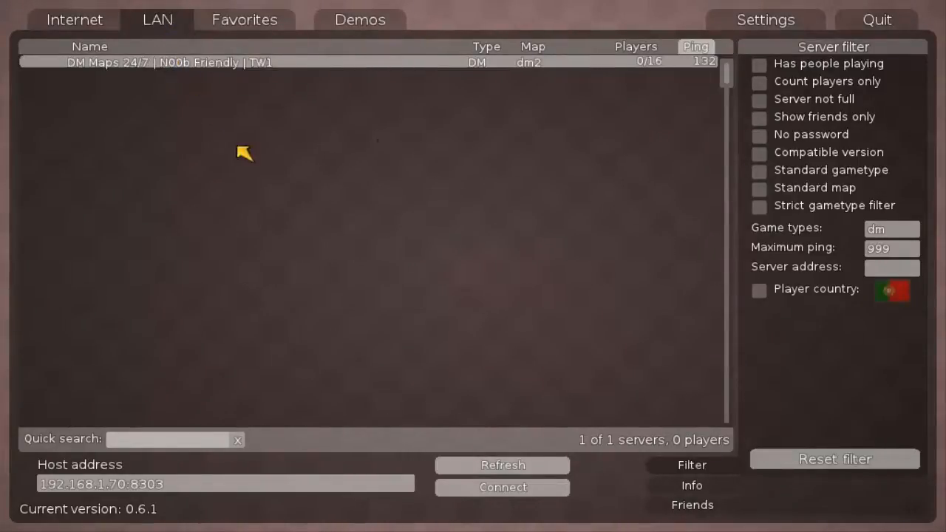
{"action": "mouse_move", "coordinate": [430, 81]}
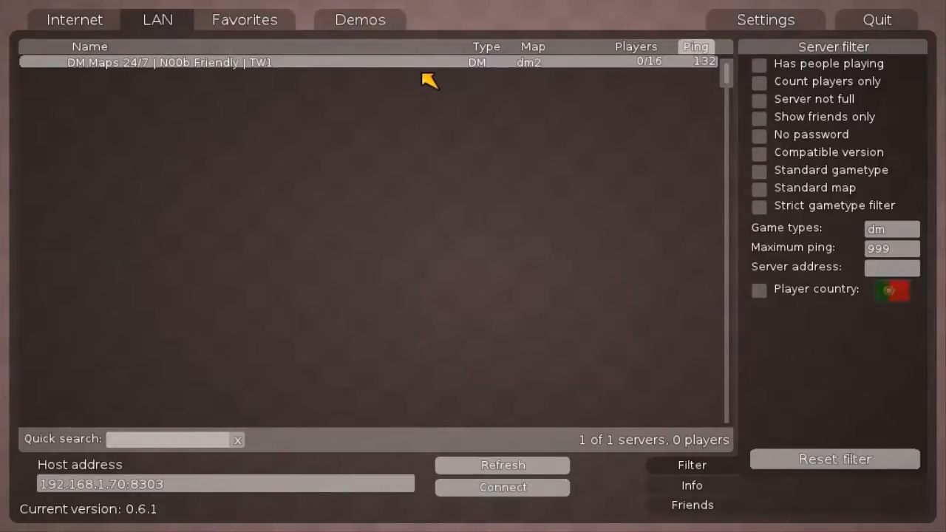
{"action": "left_click", "coordinate": [502, 487]}
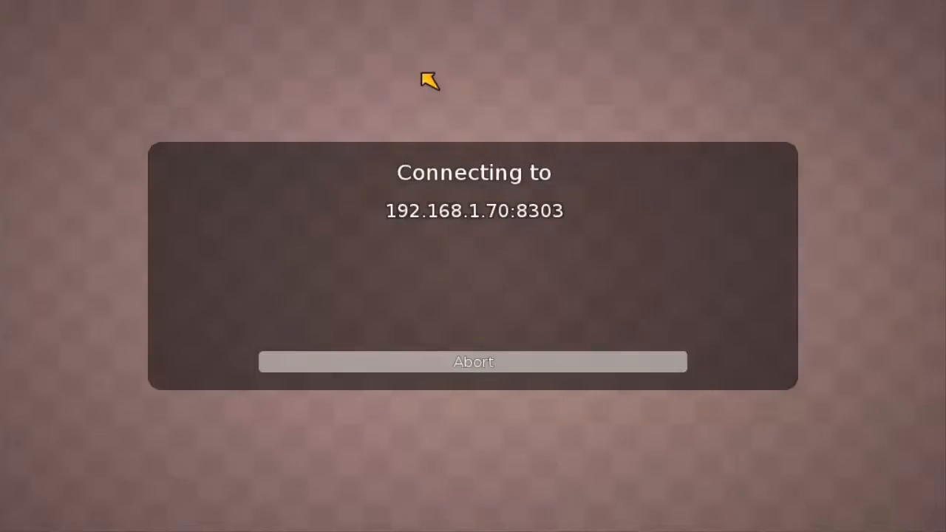